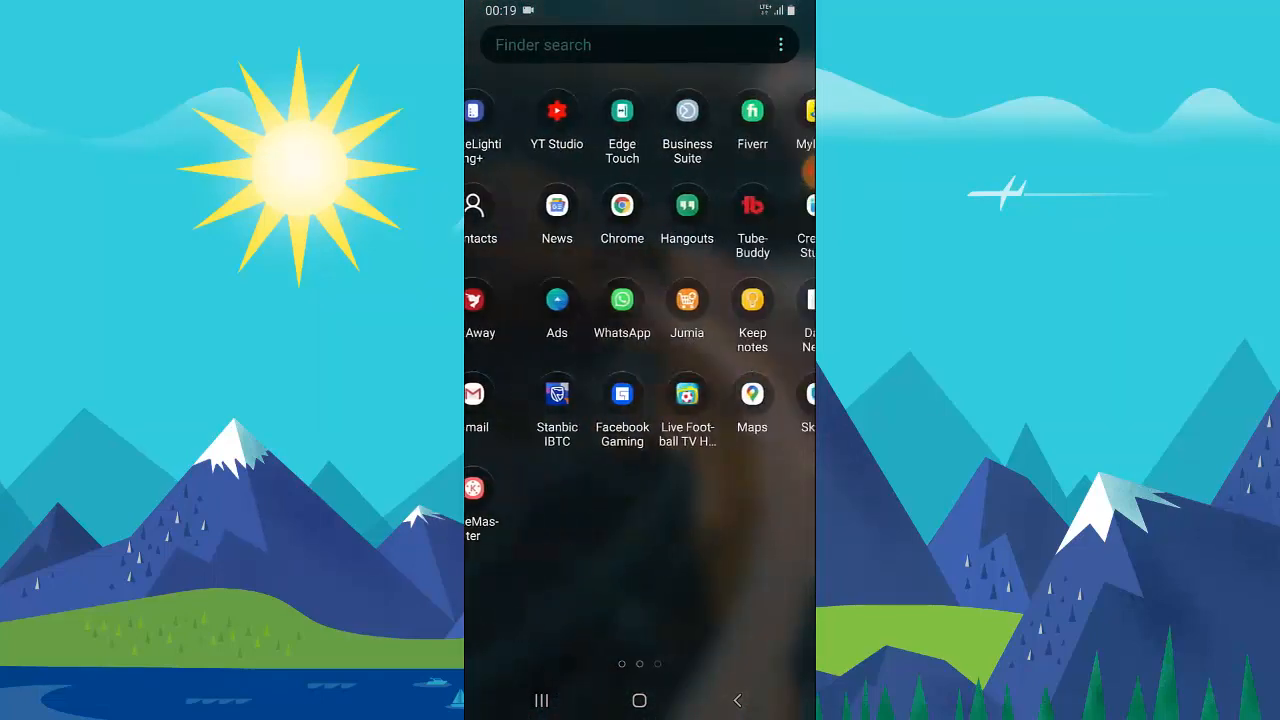
Step: Leave the Halloween-themed chat and go back to the Messenger Chats list
scroll(left, 3)
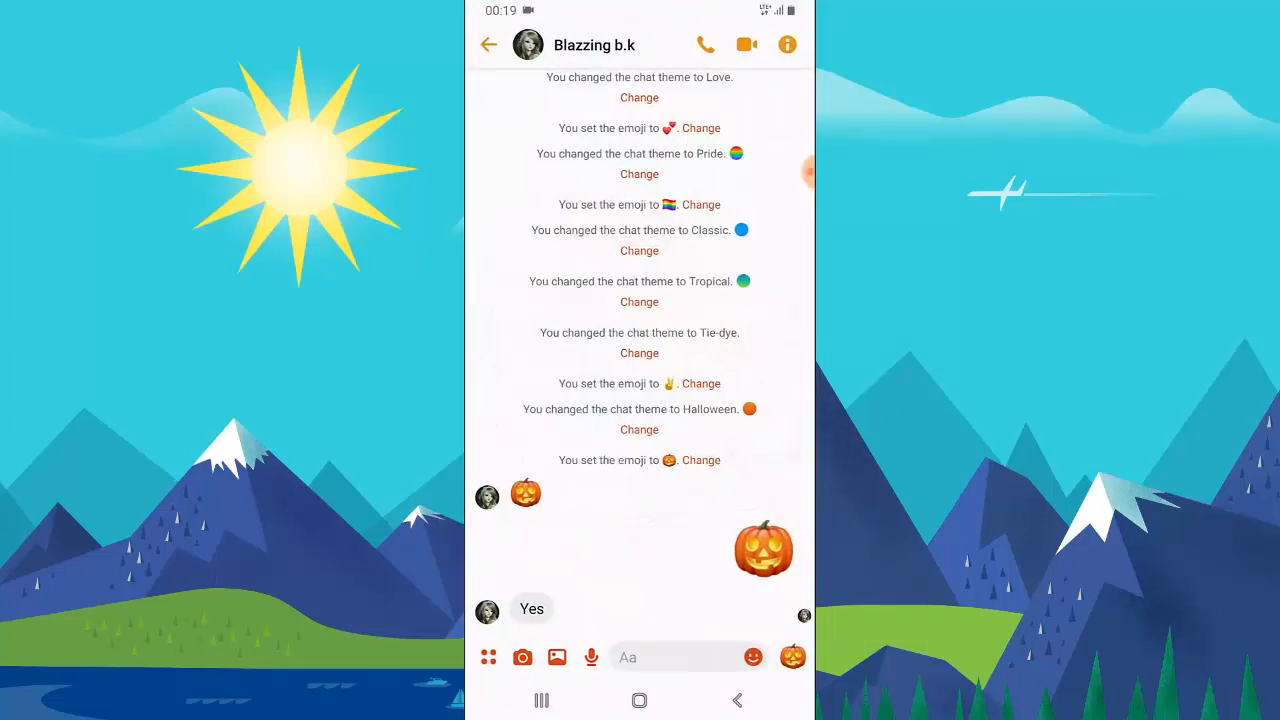
click(489, 45)
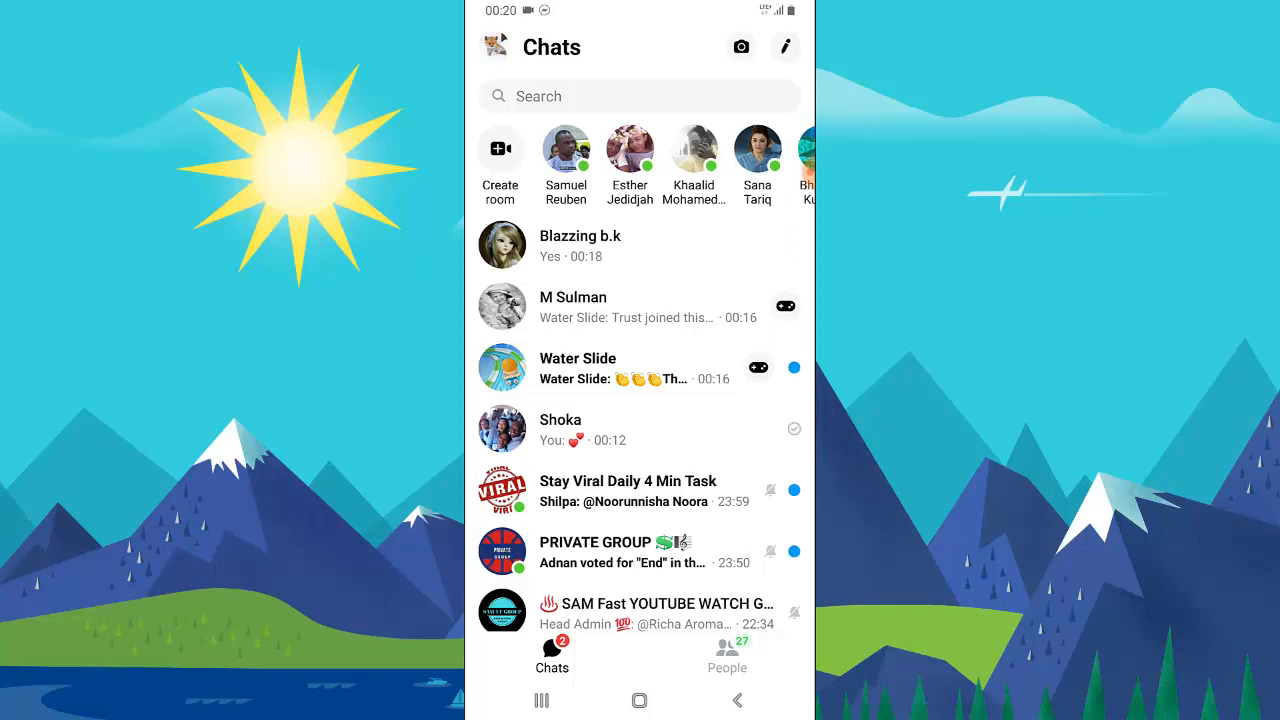
click(560, 429)
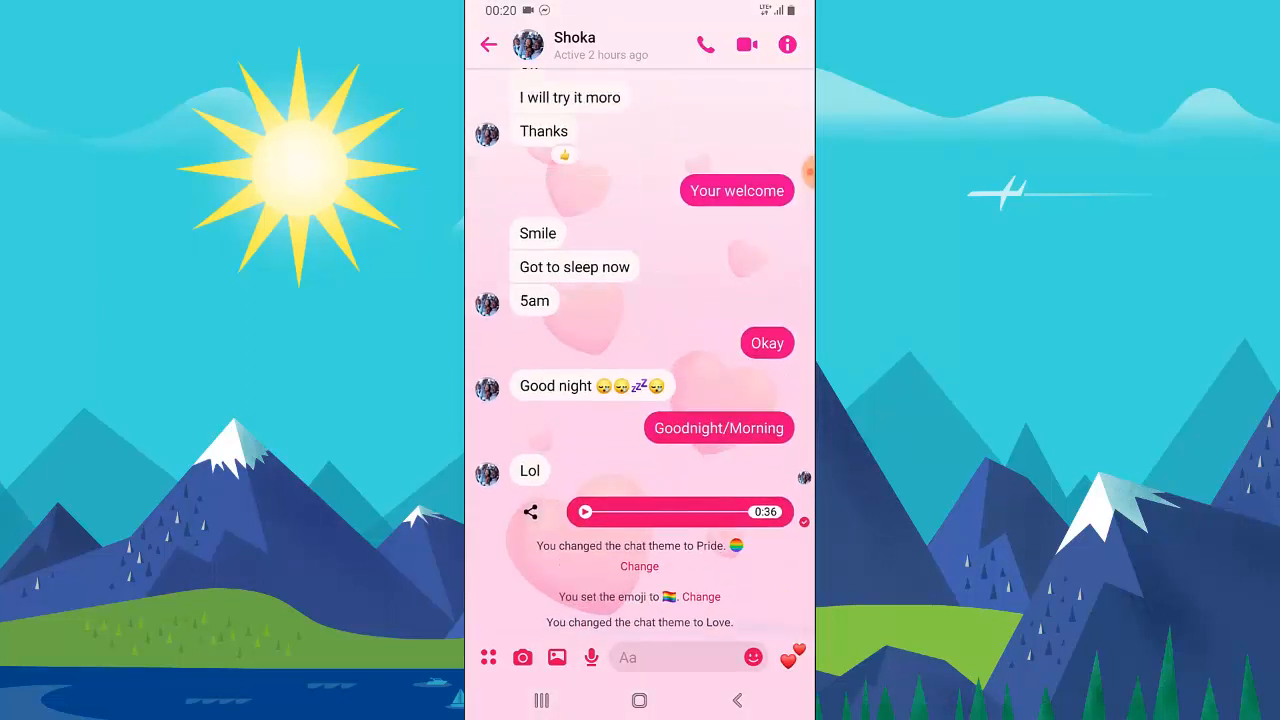
scroll(down, 3)
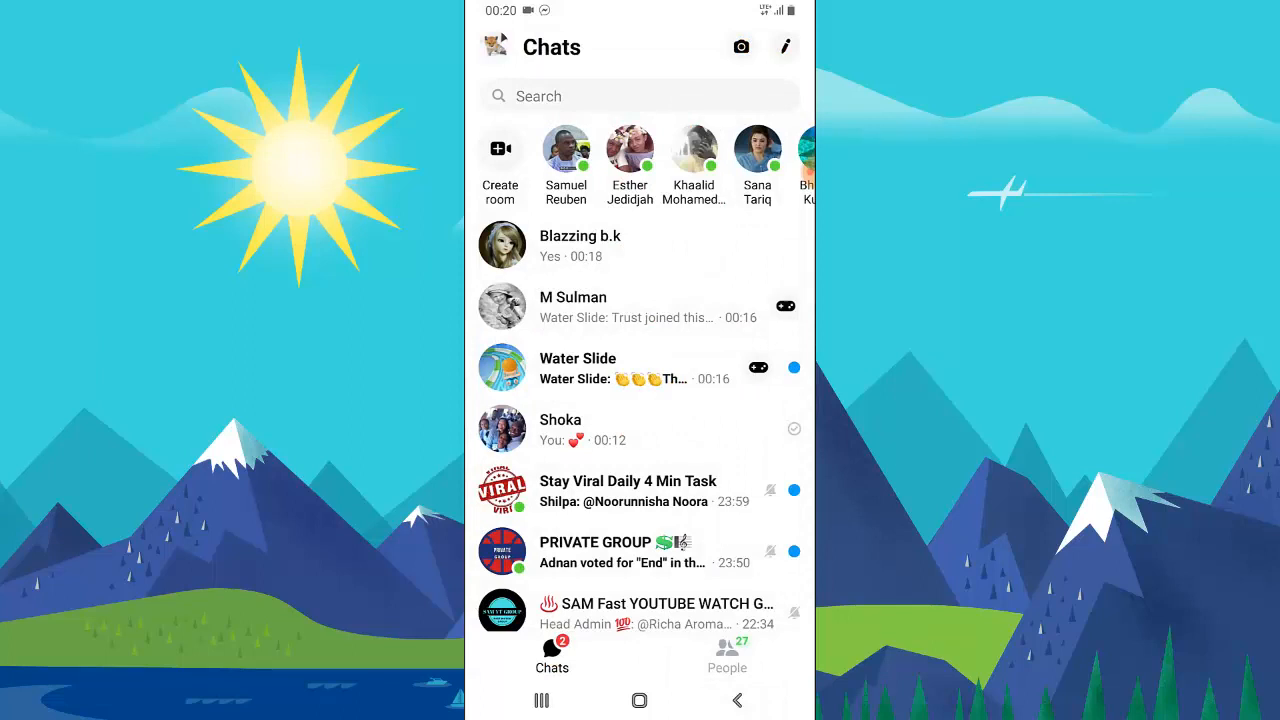
click(600, 307)
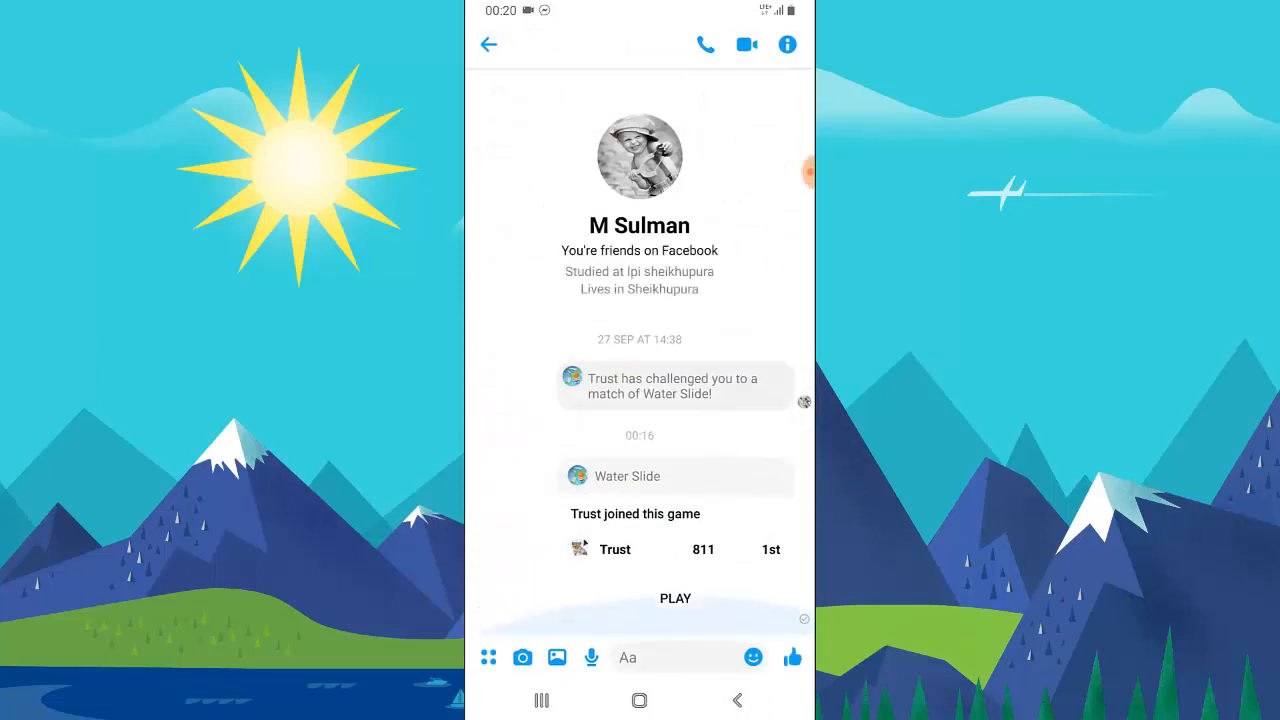
click(670, 657)
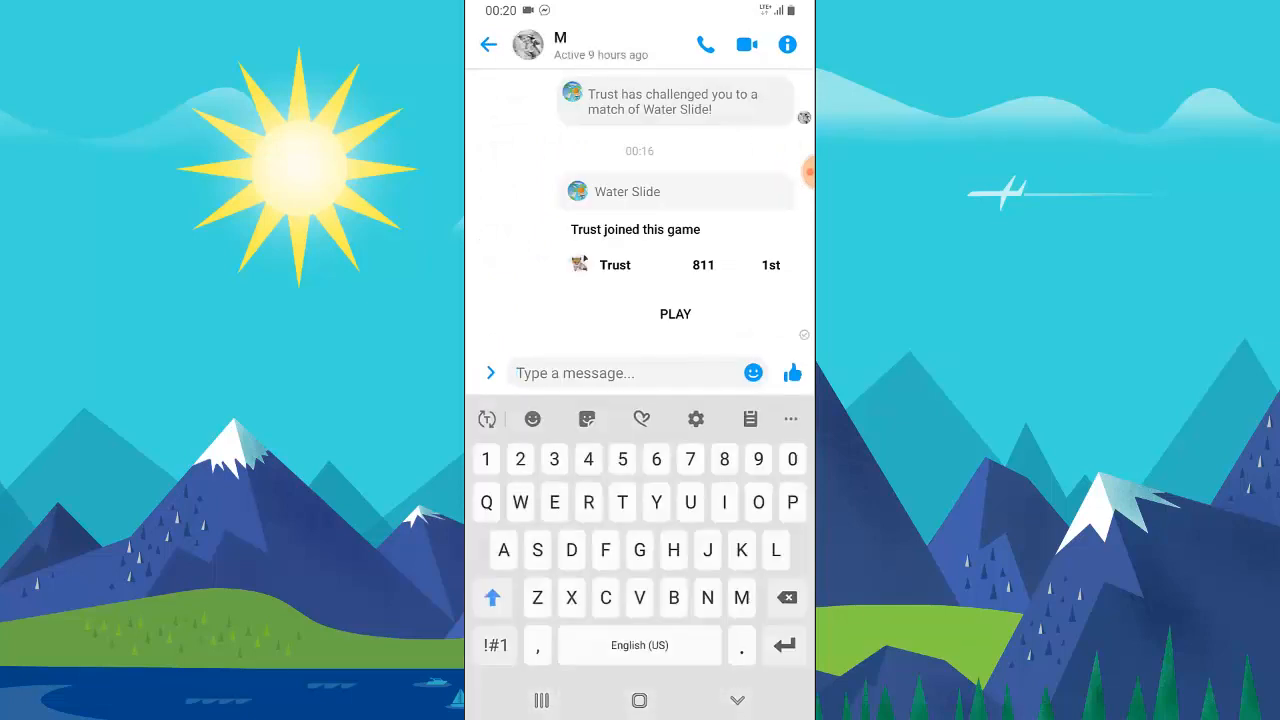
text(Hello)
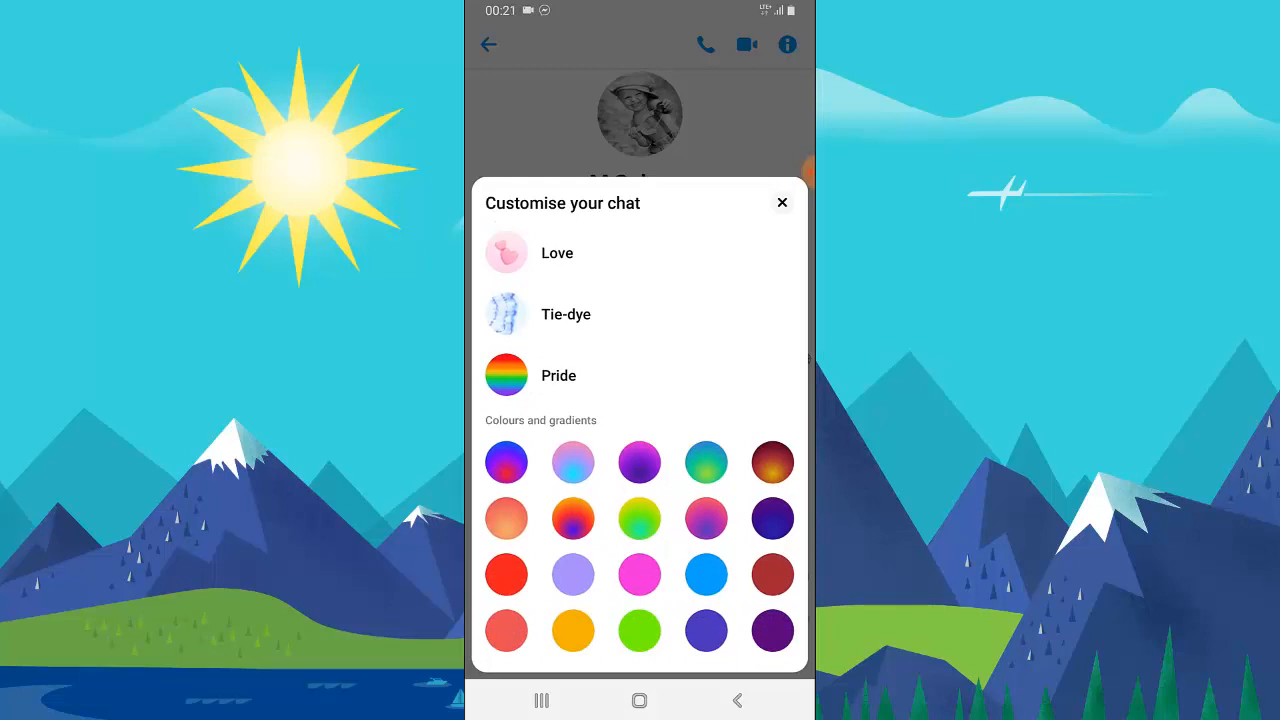
click(782, 202)
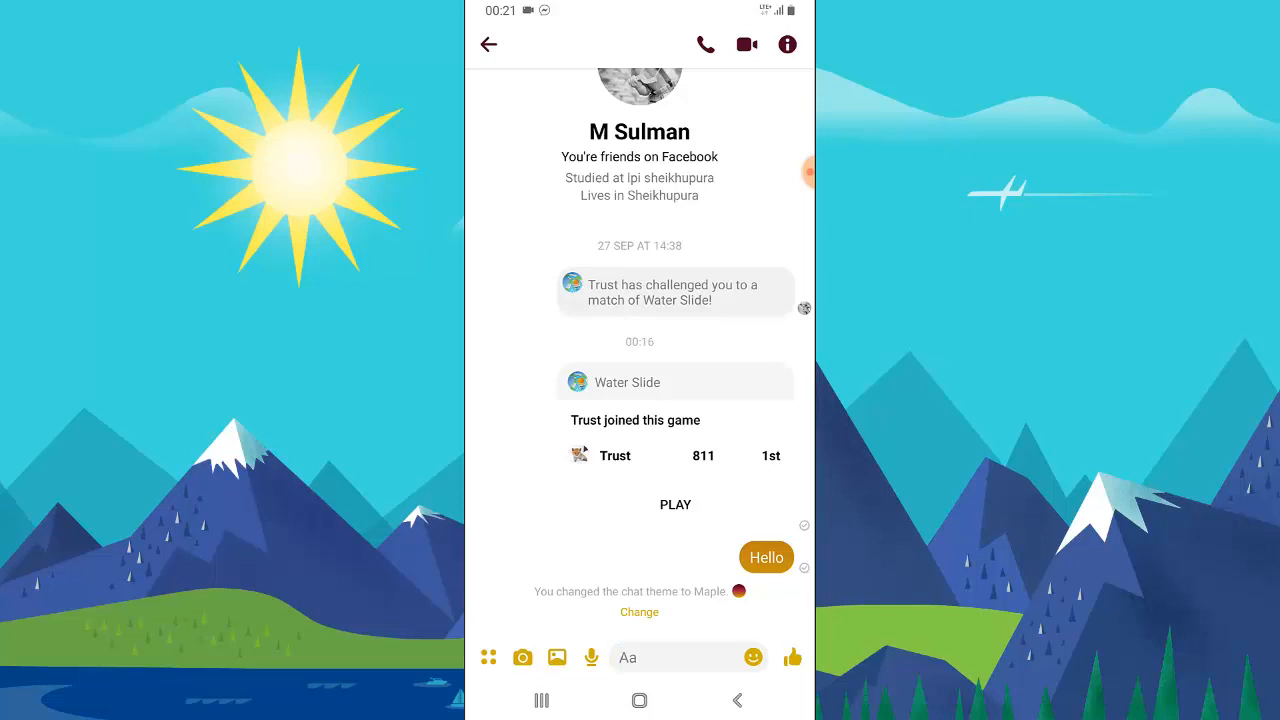
click(787, 44)
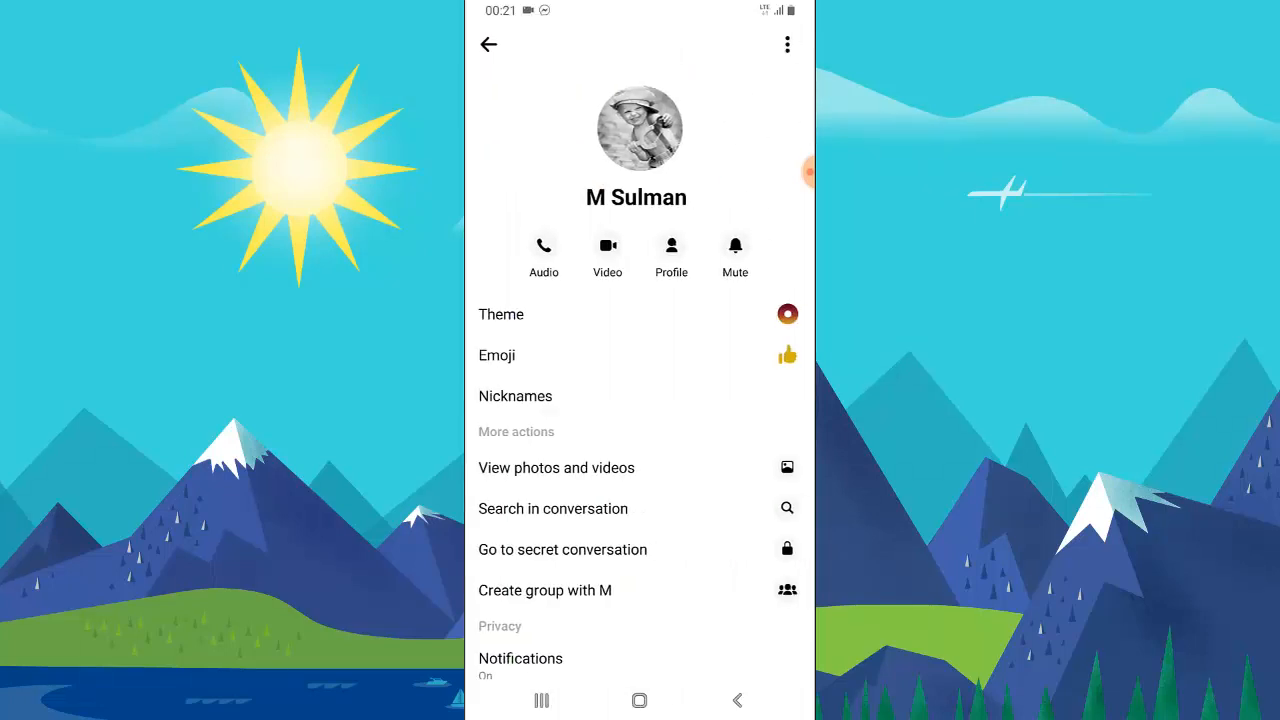
click(501, 314)
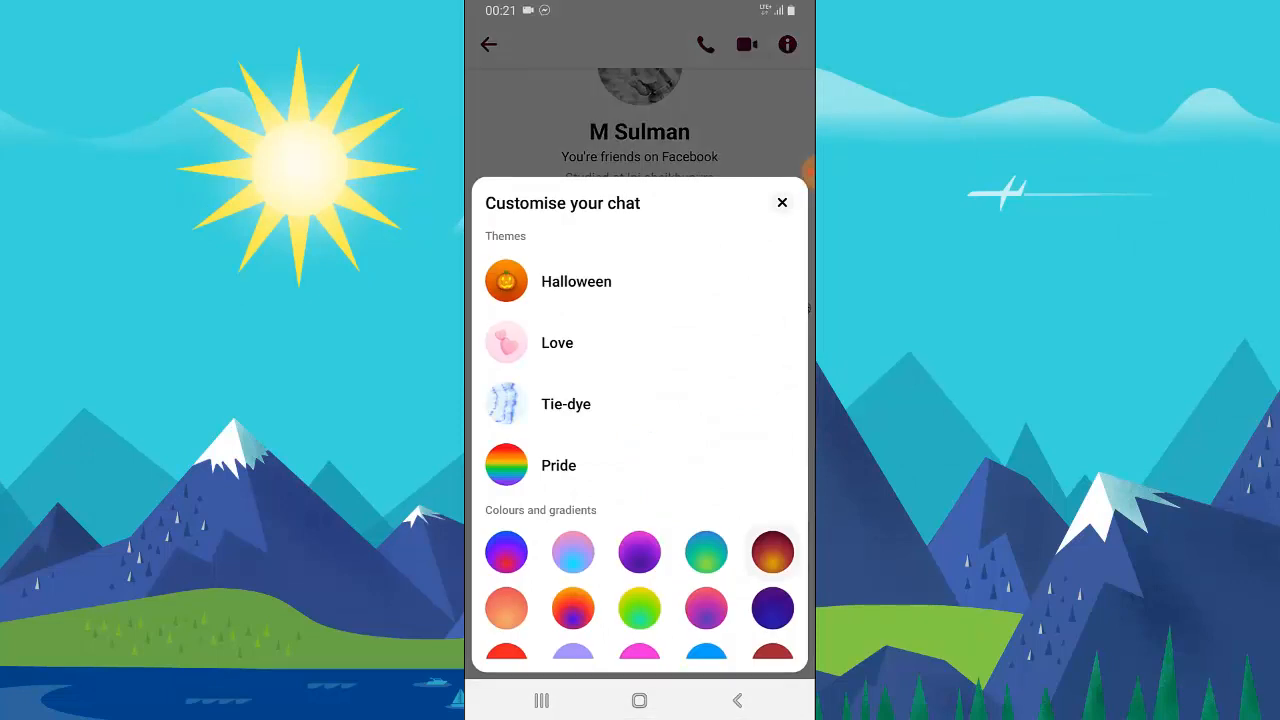
click(782, 202)
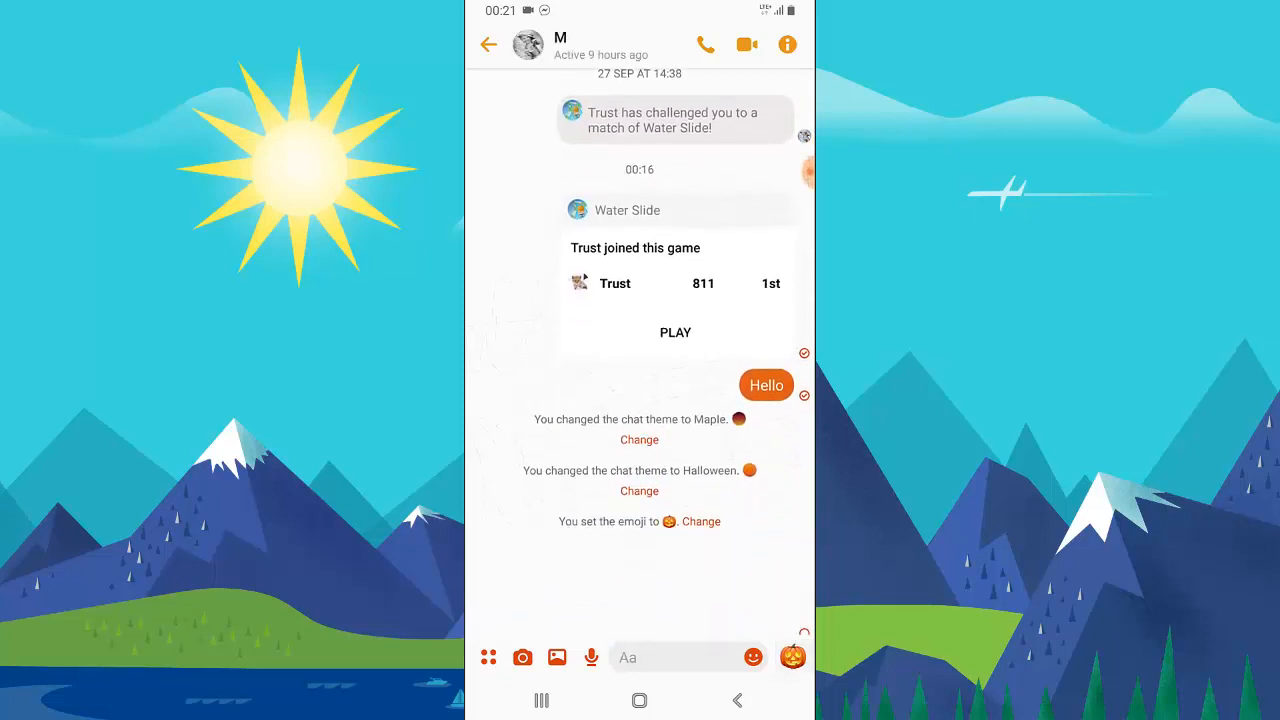
click(792, 657)
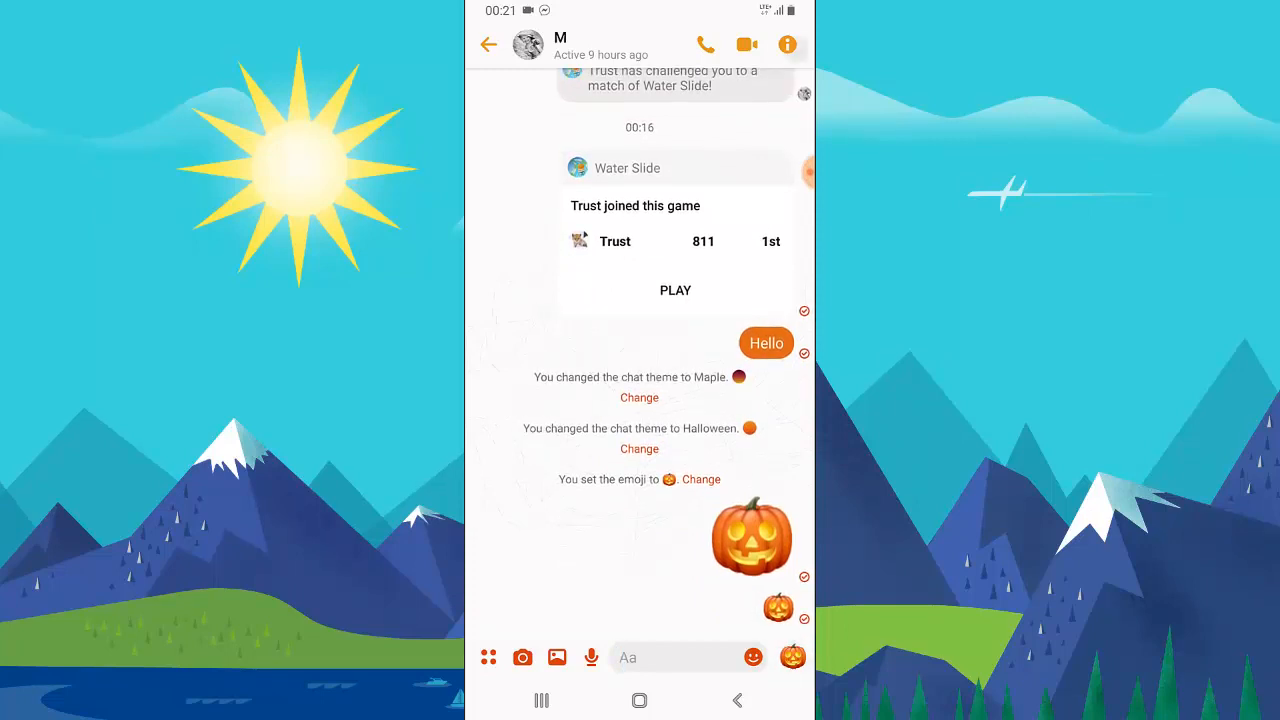
click(787, 44)
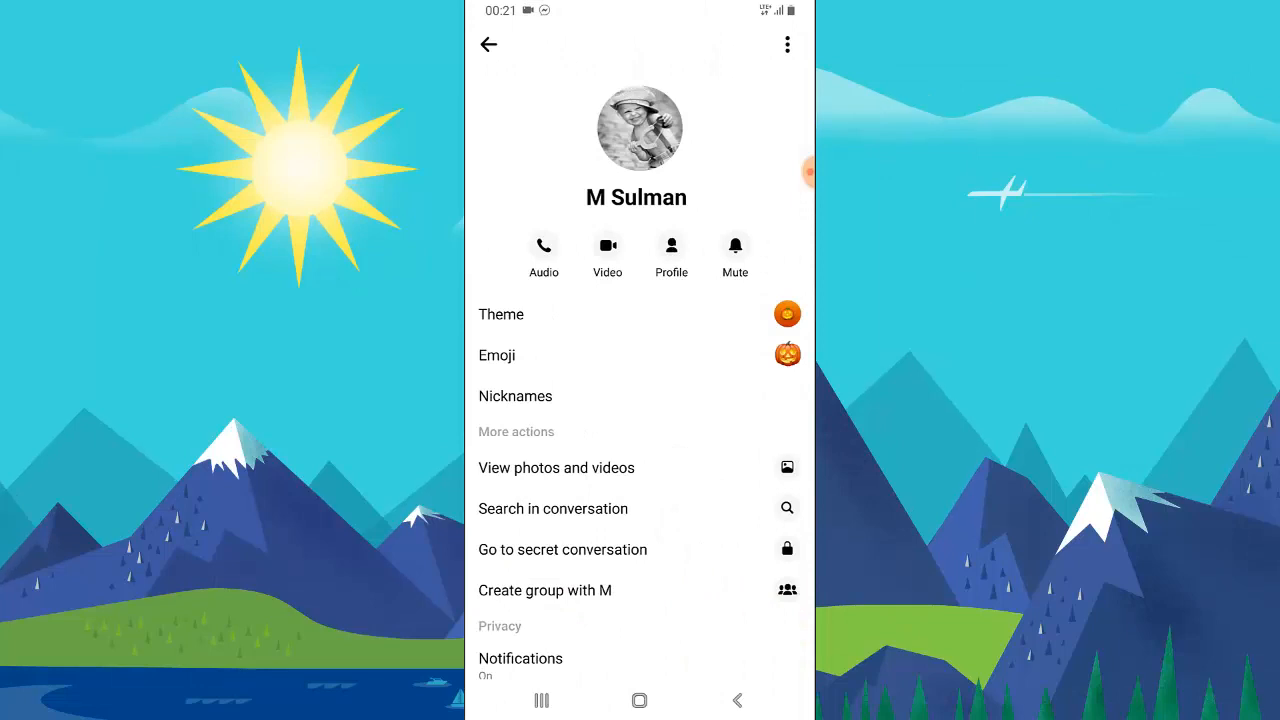
click(501, 314)
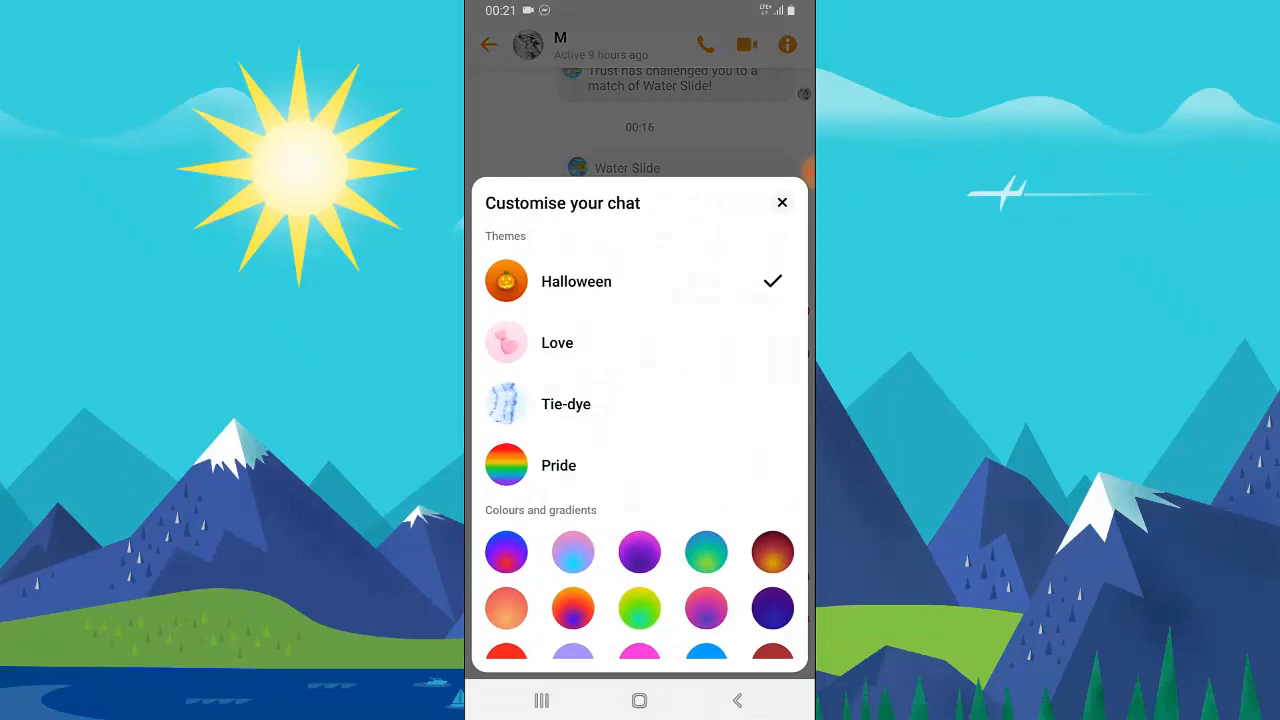
click(782, 202)
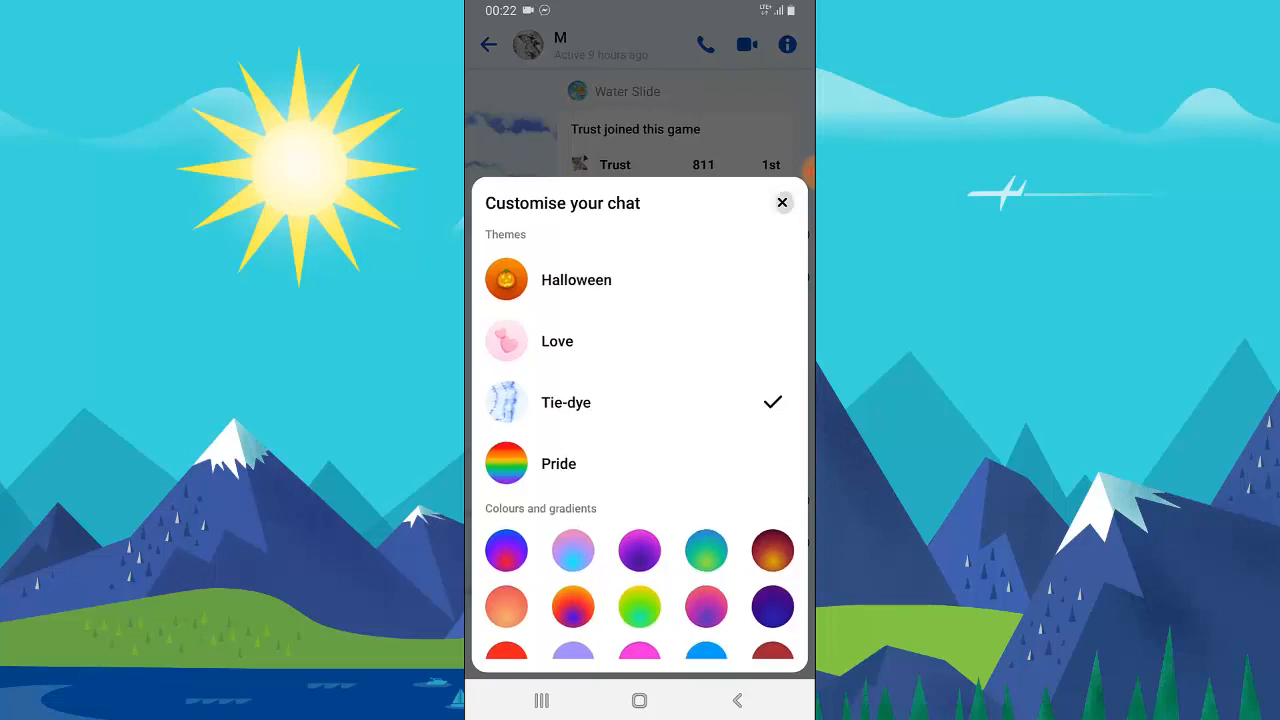
click(783, 202)
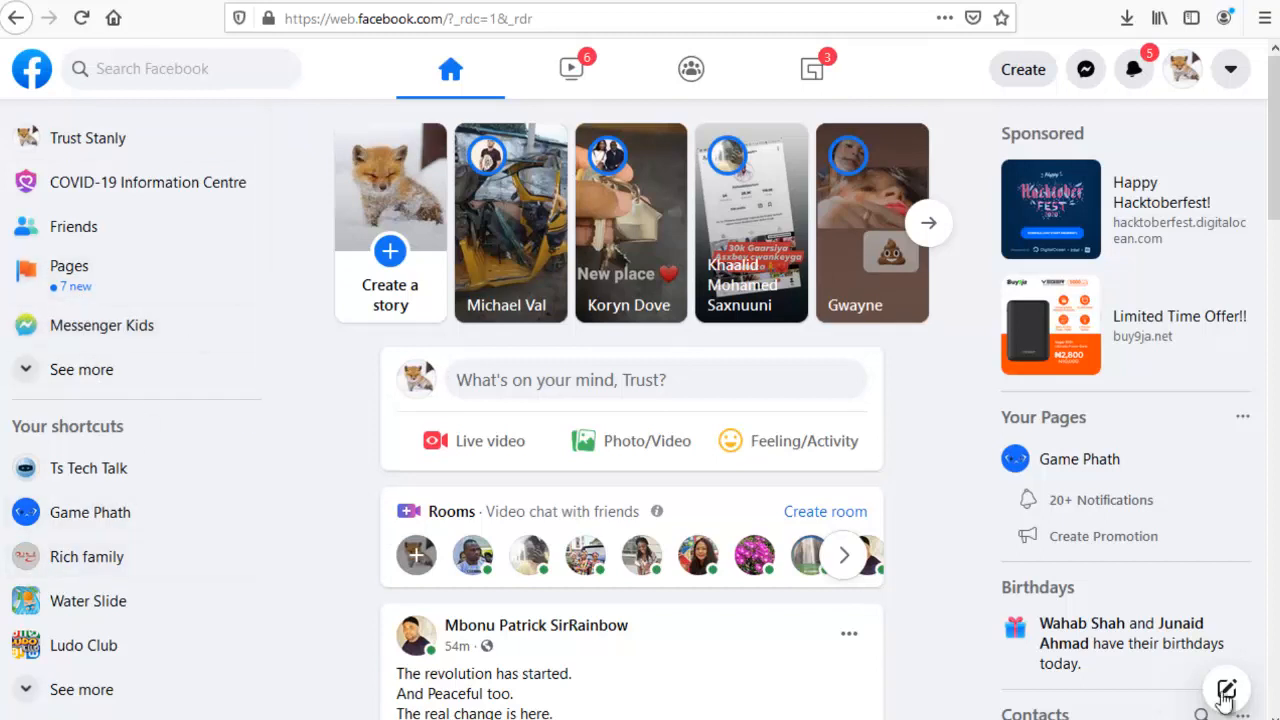
Step: Open a blank new message window on Facebook web, then select the browser address bar
click(1226, 689)
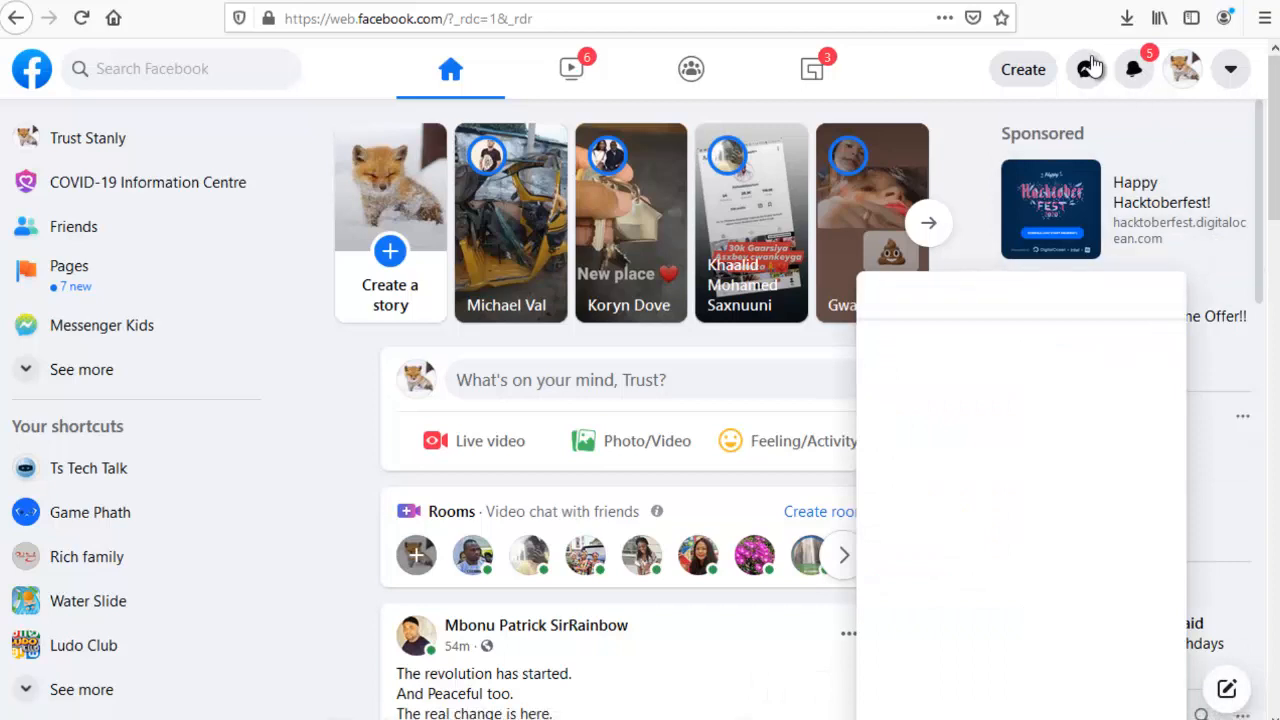
click(1085, 69)
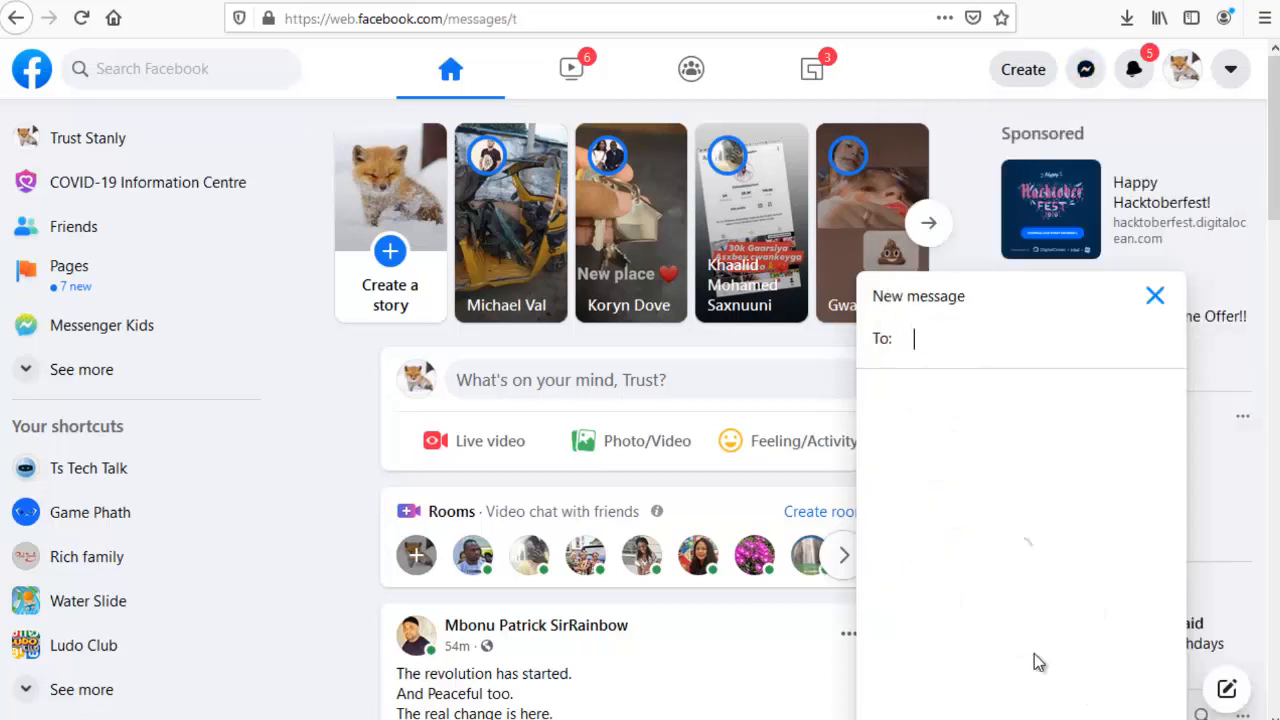
click(450, 68)
text(messeng)
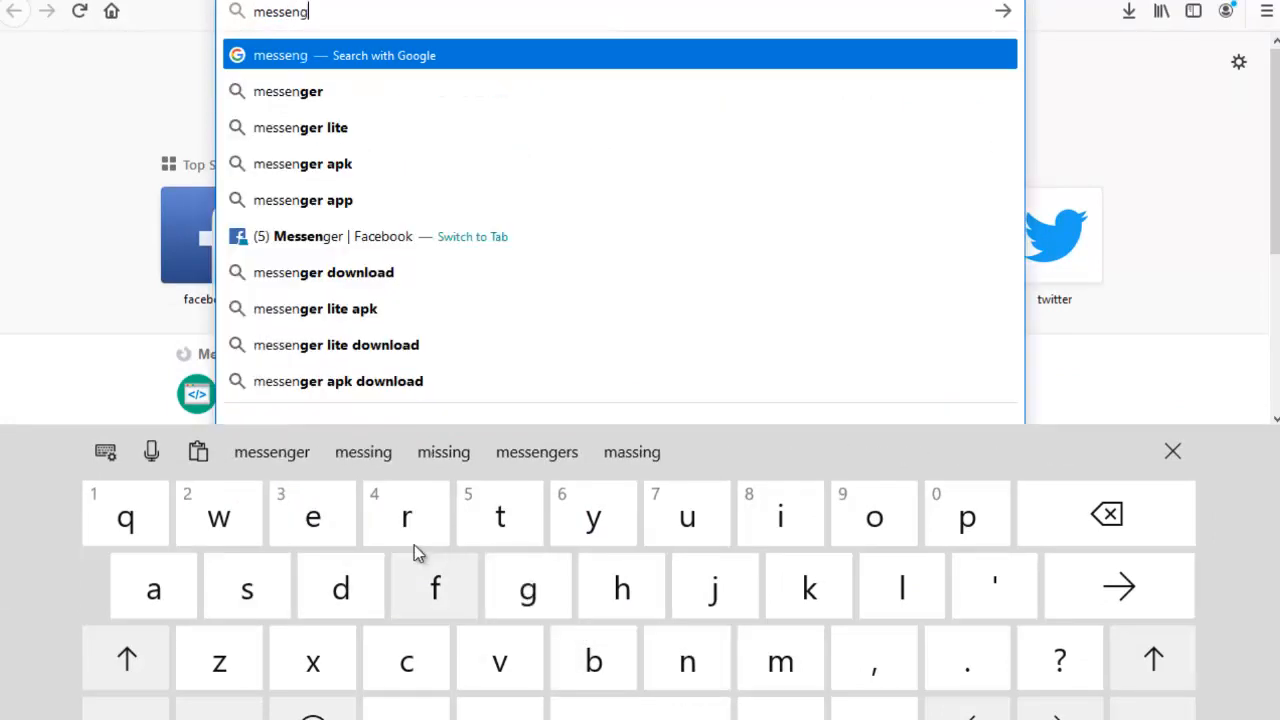
Step: Go to messenger.com in Firefox to load the Messenger chats page
text(er)
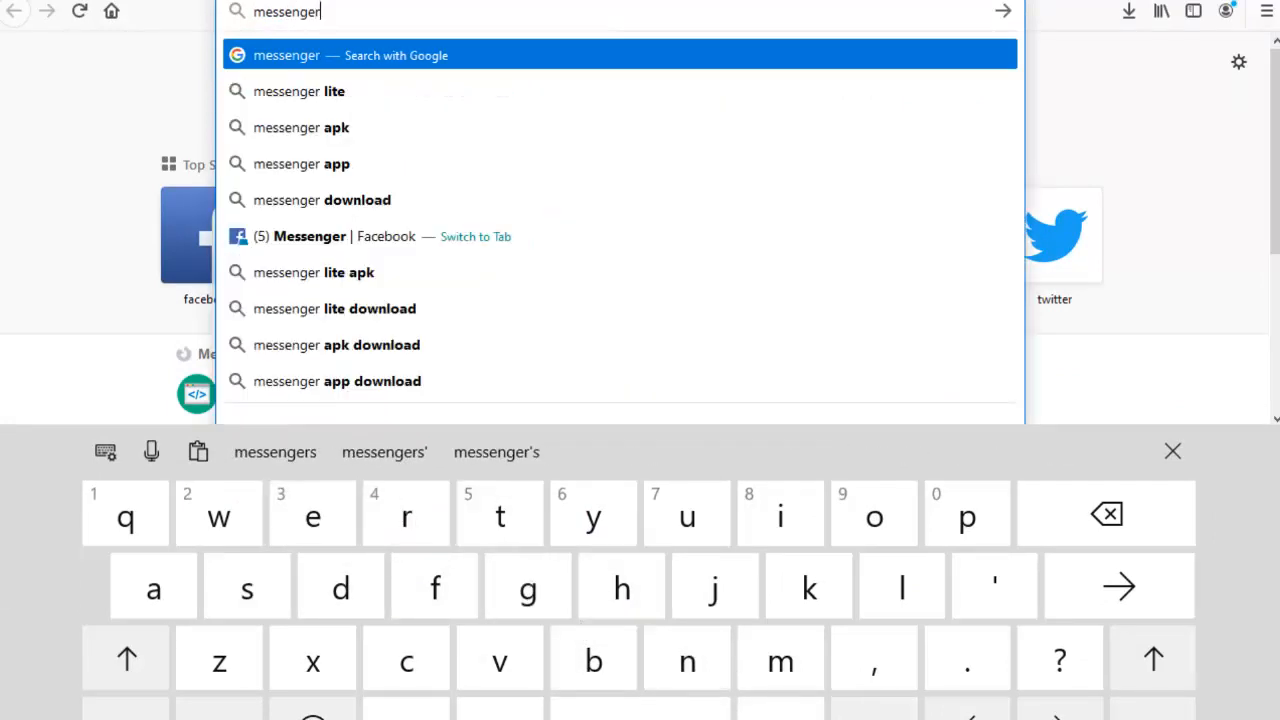
text(.com/)
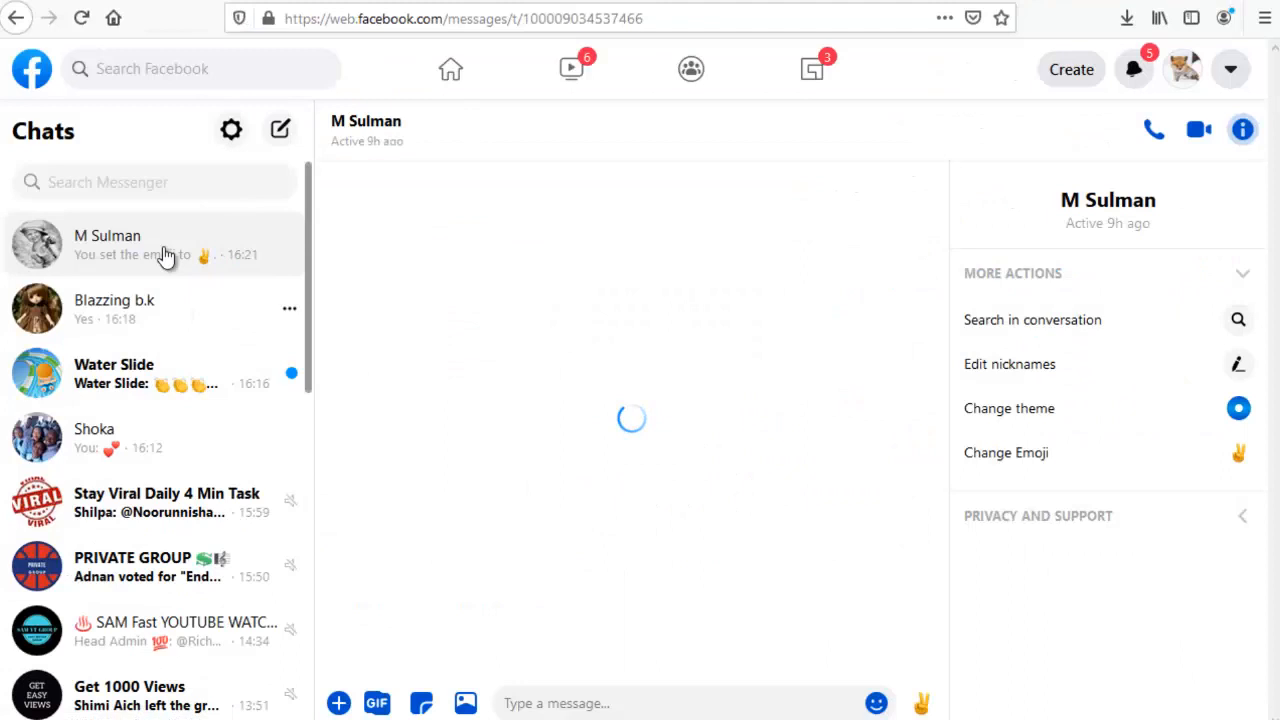
mouse_move(919, 468)
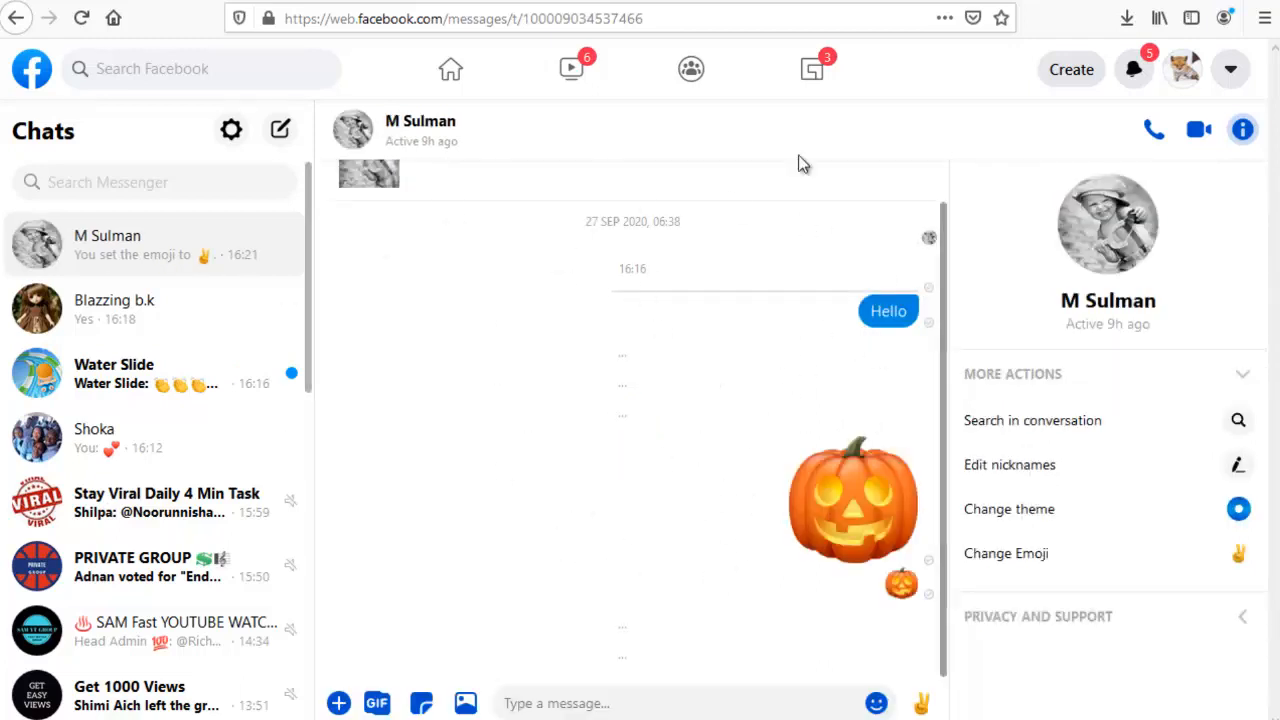
mouse_move(795, 361)
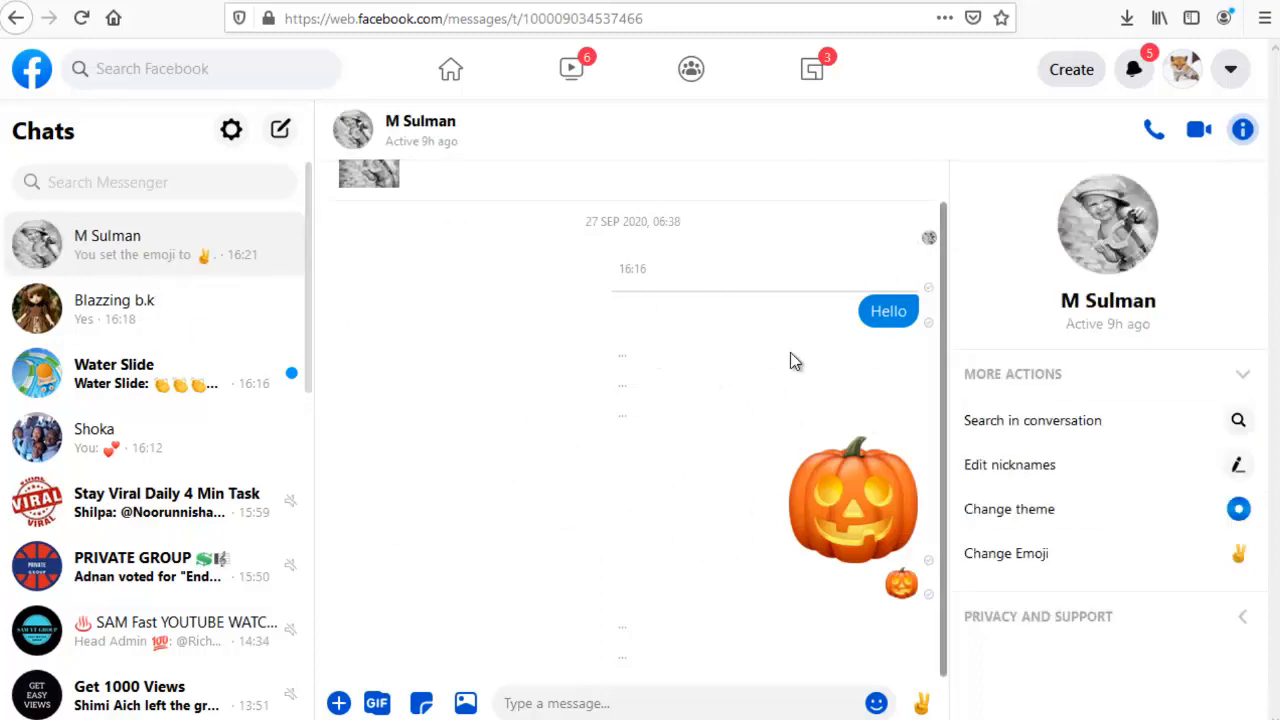
mouse_move(190, 308)
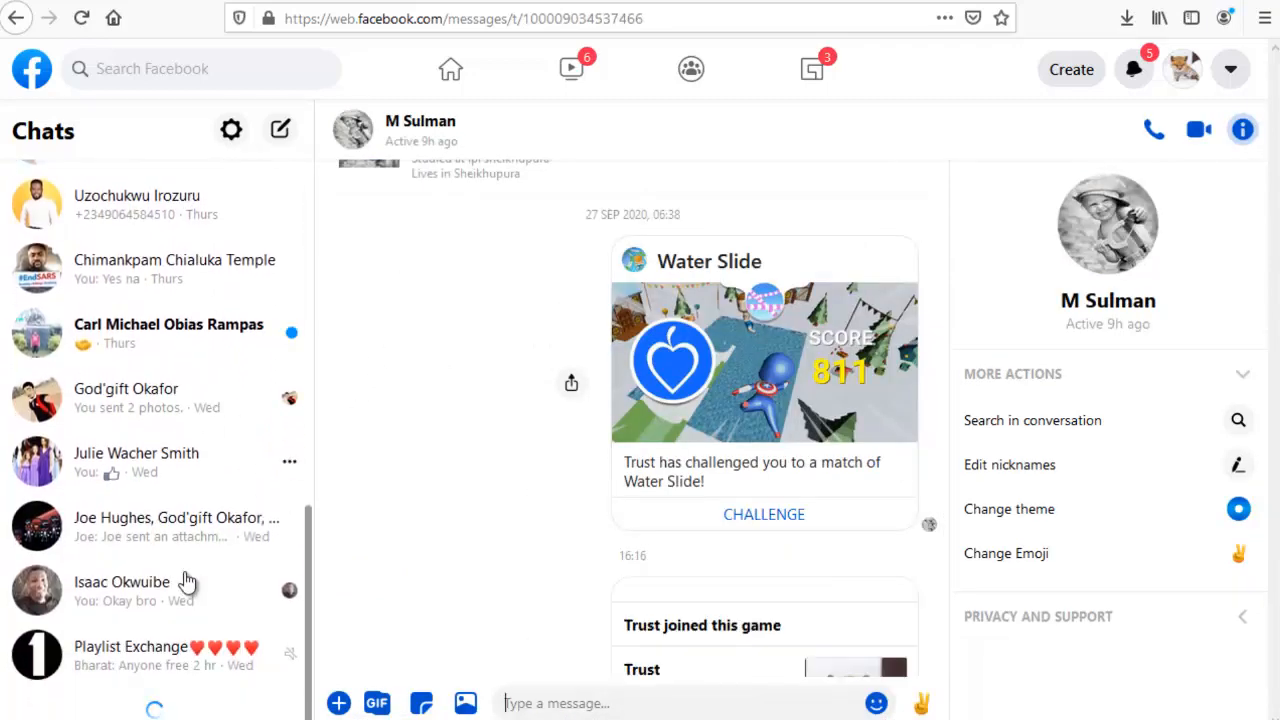
click(121, 581)
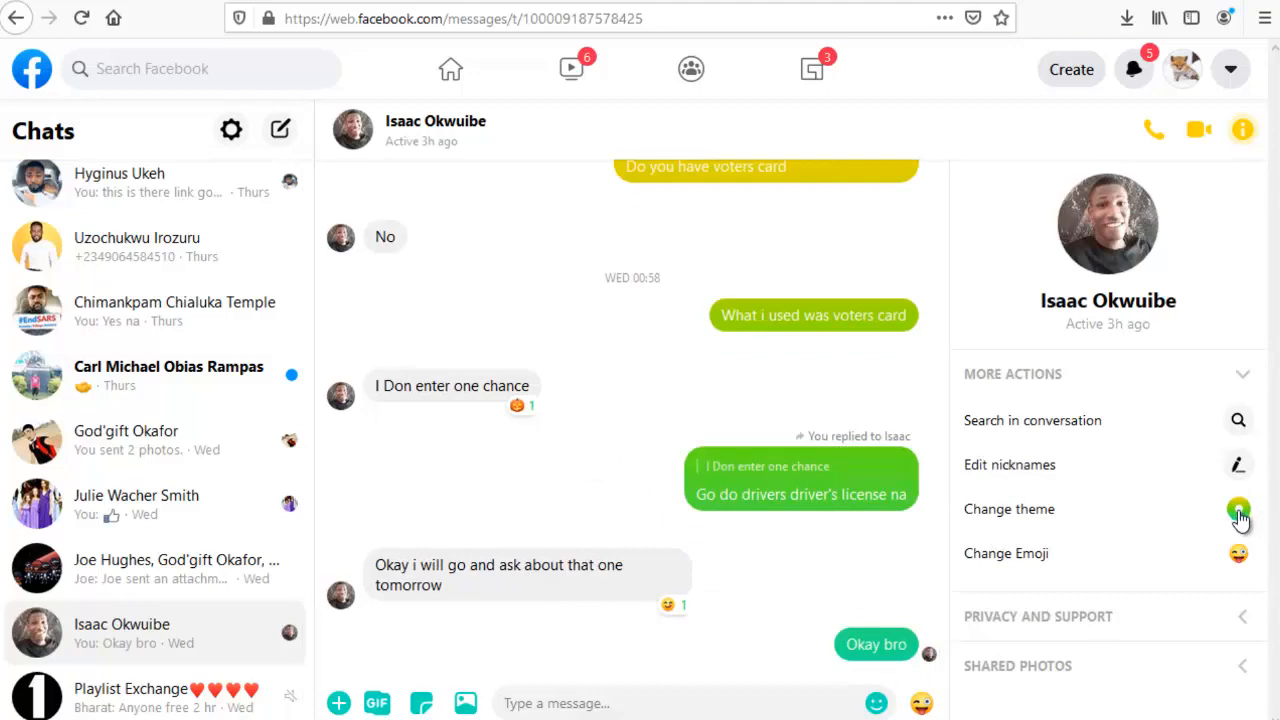
click(1238, 509)
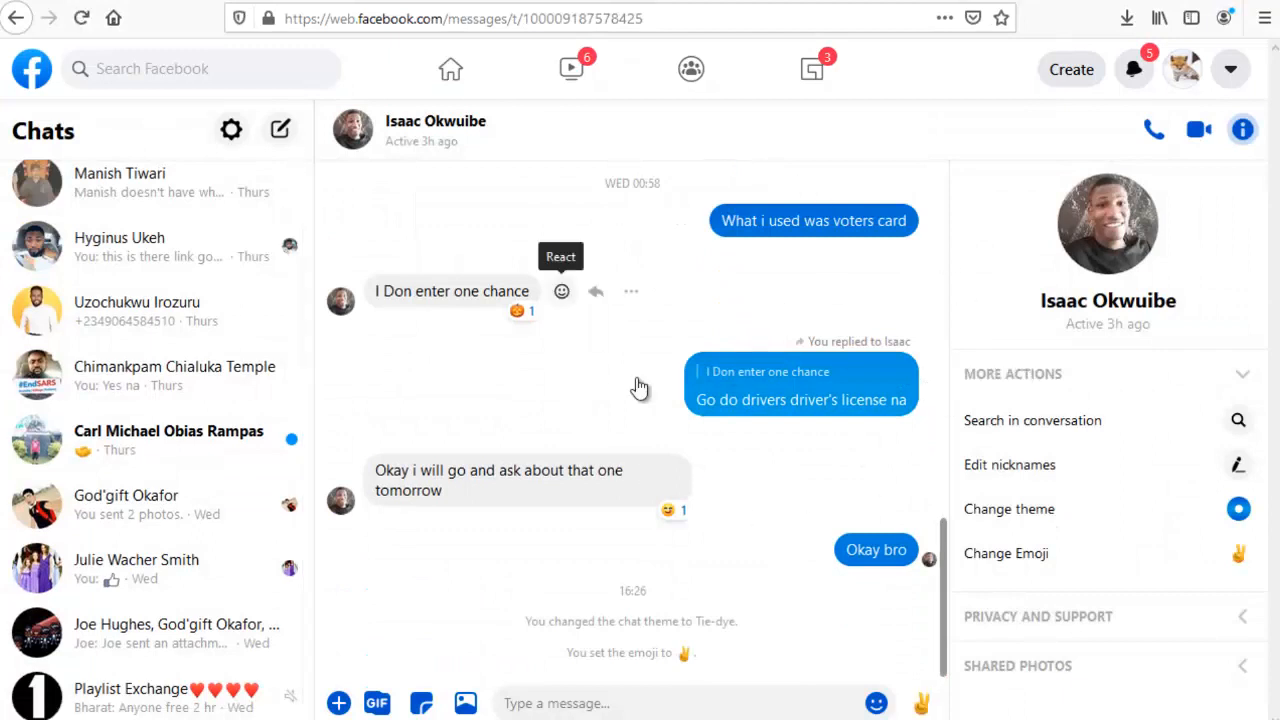
mouse_move(658, 342)
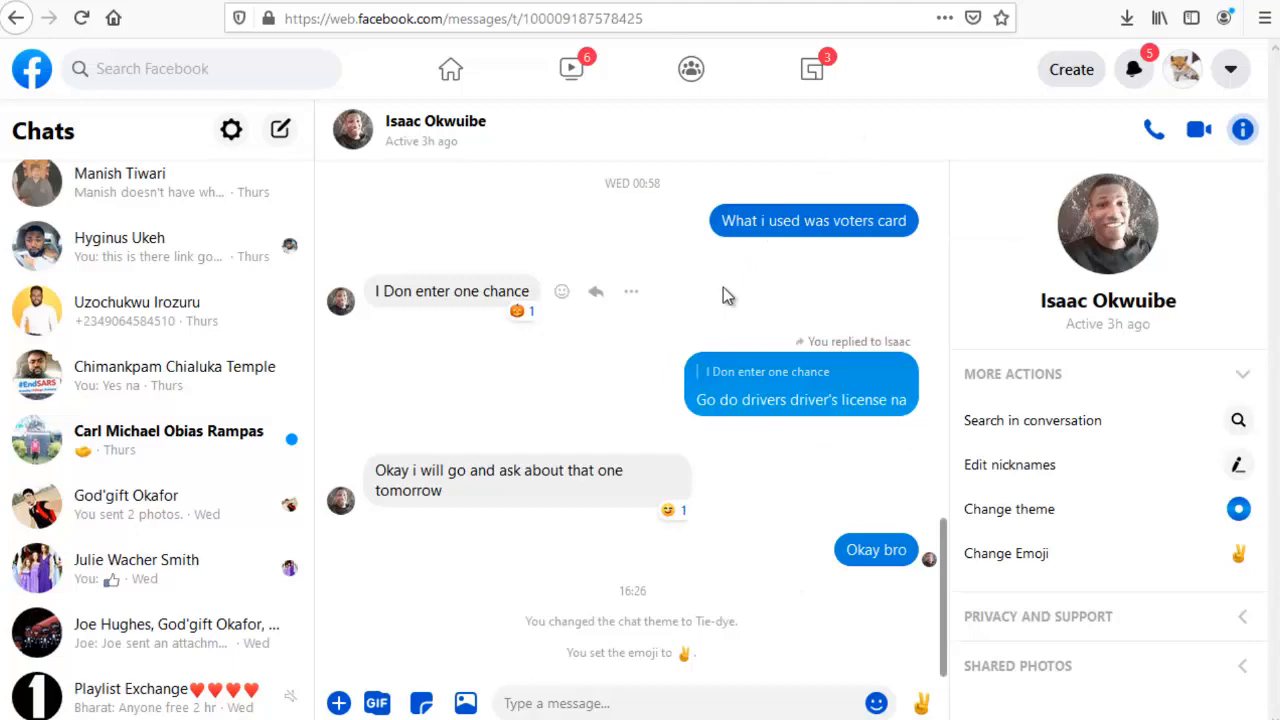
mouse_move(520, 373)
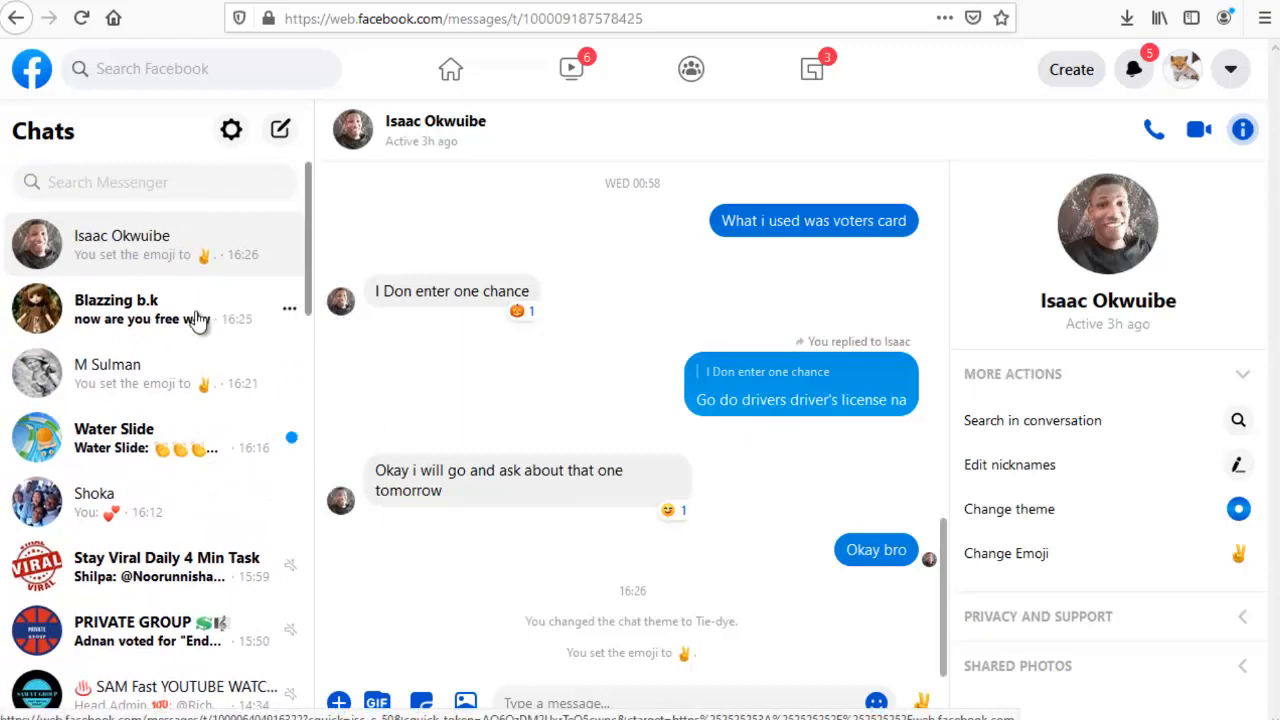
mouse_move(155, 385)
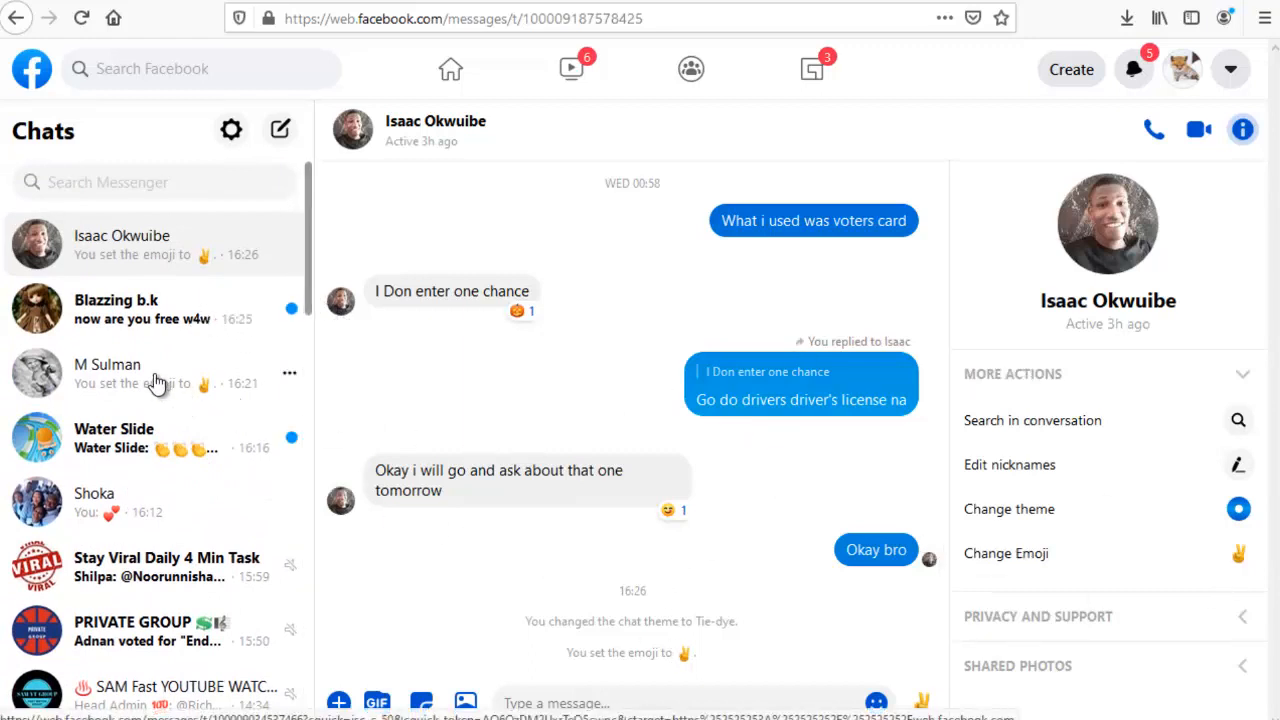
click(107, 373)
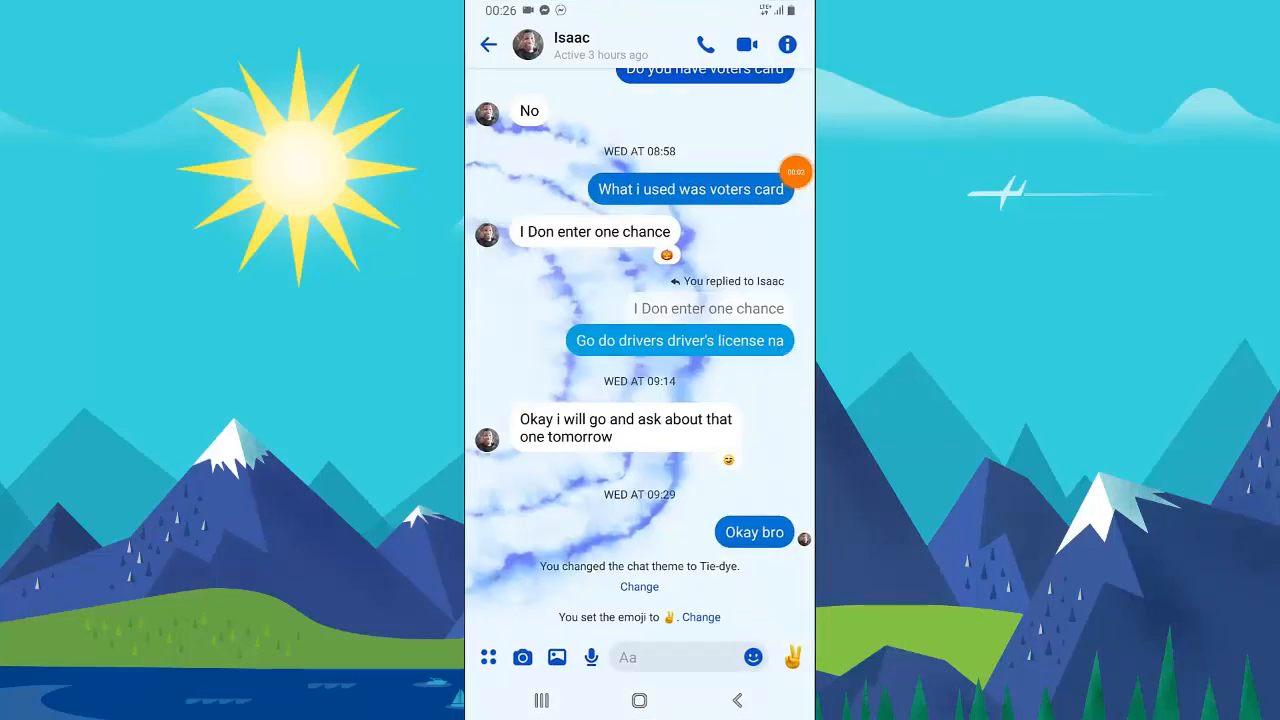
click(489, 44)
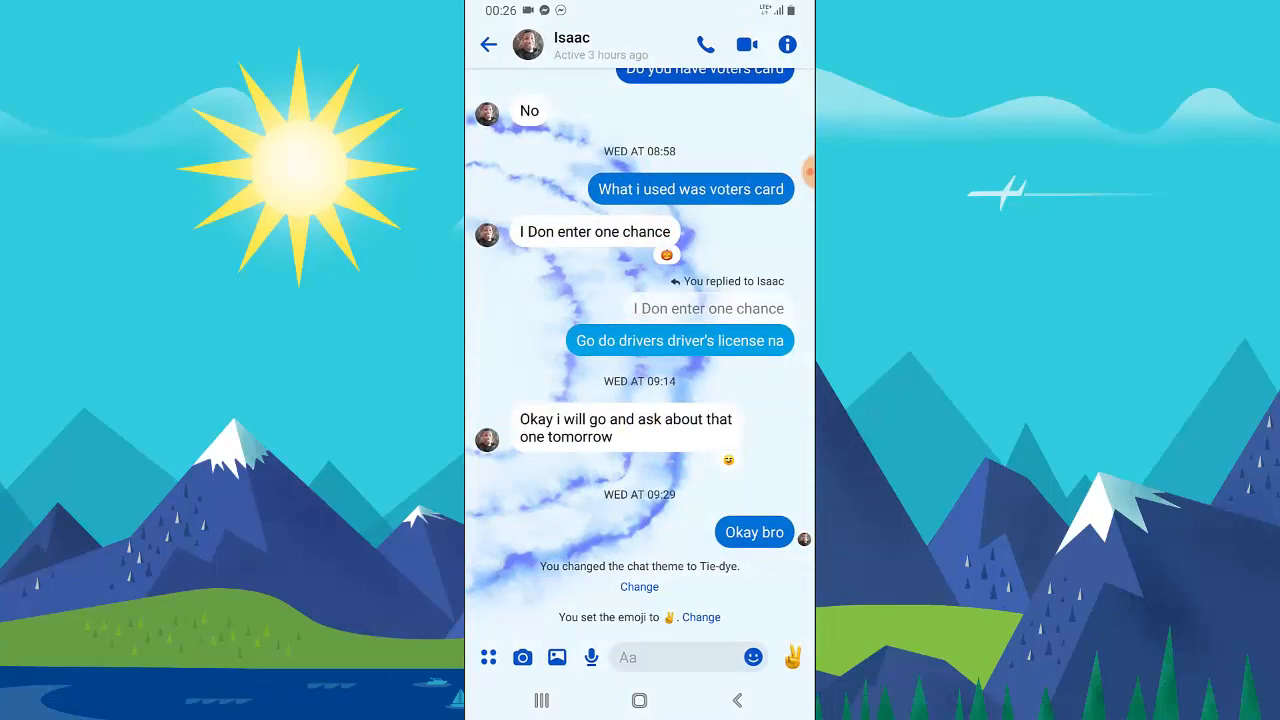
click(489, 44)
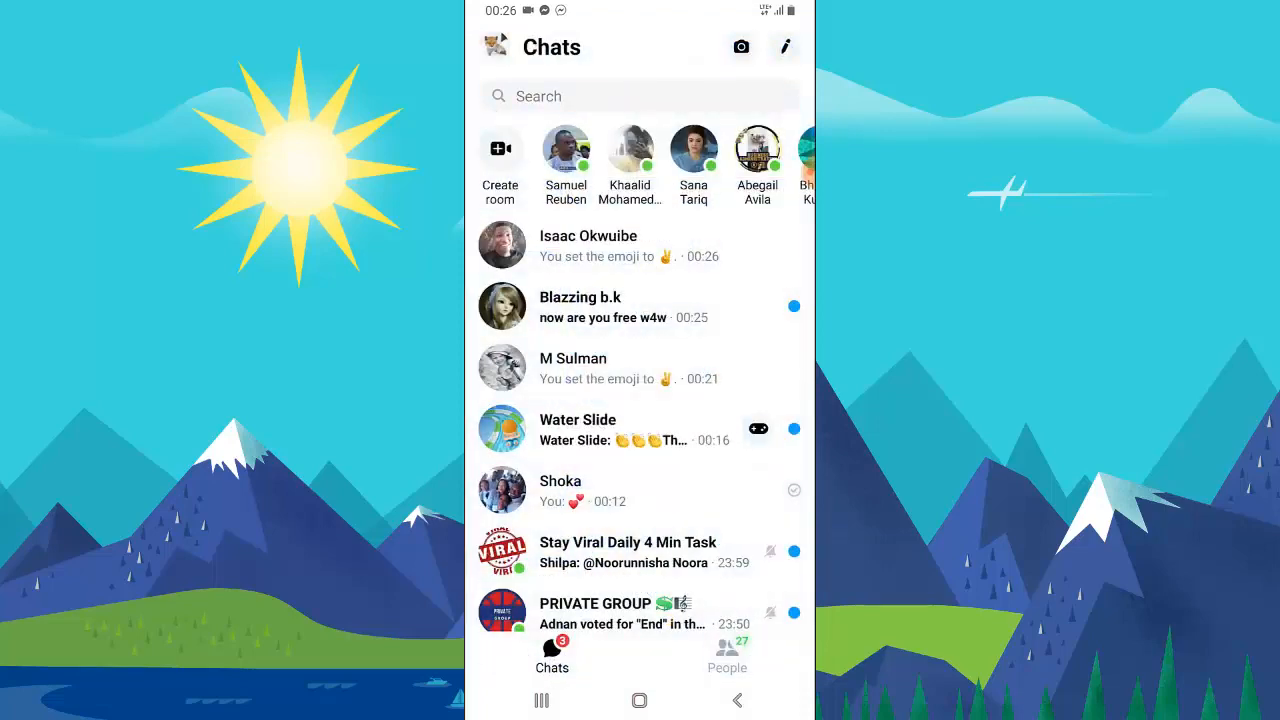
click(600, 368)
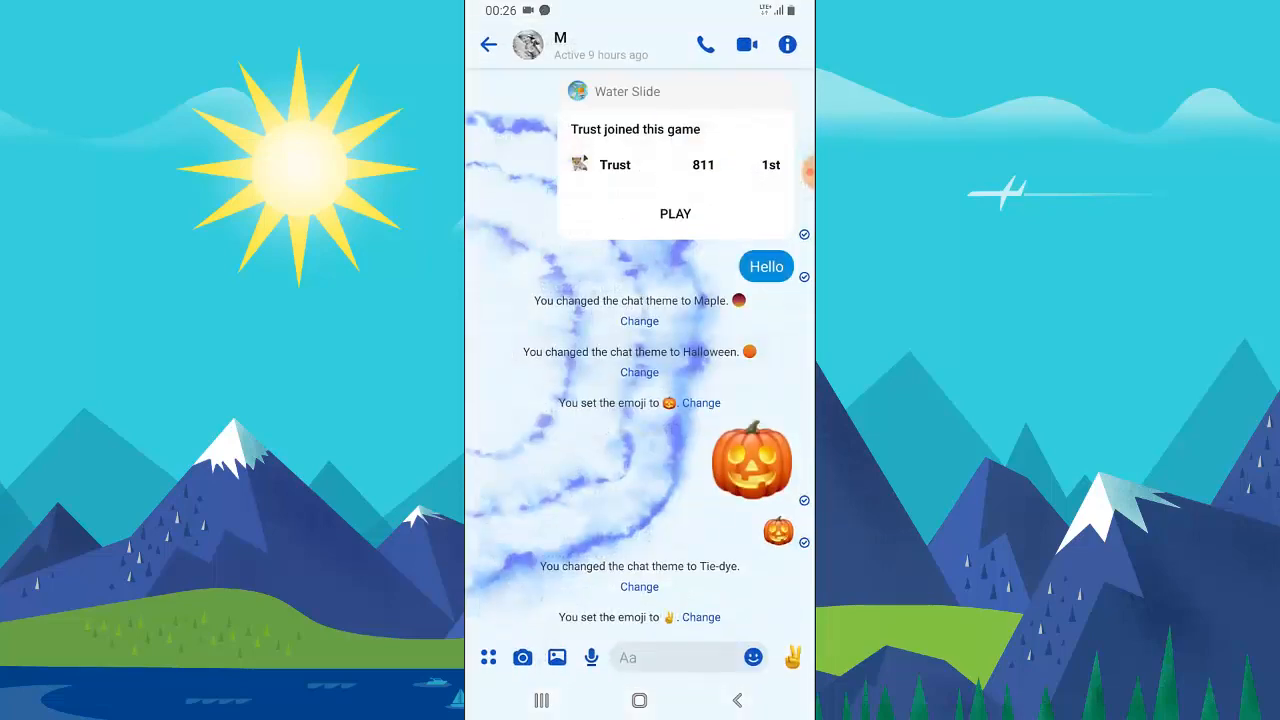